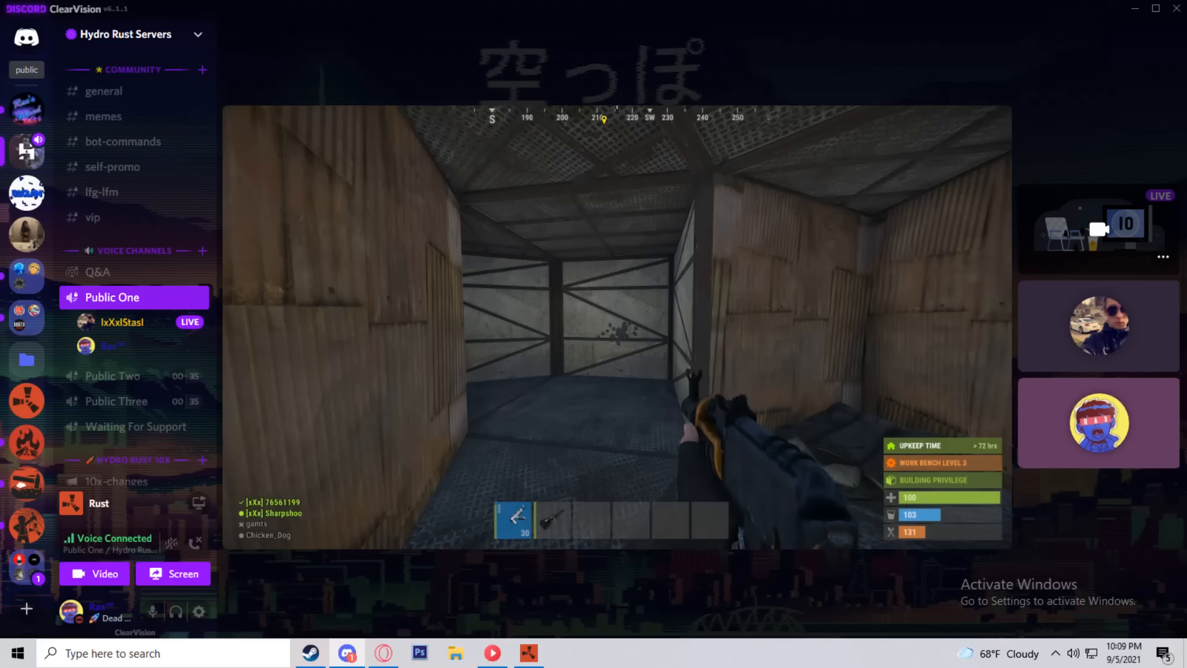
{"action": "left_click", "coordinate": [382, 653]}
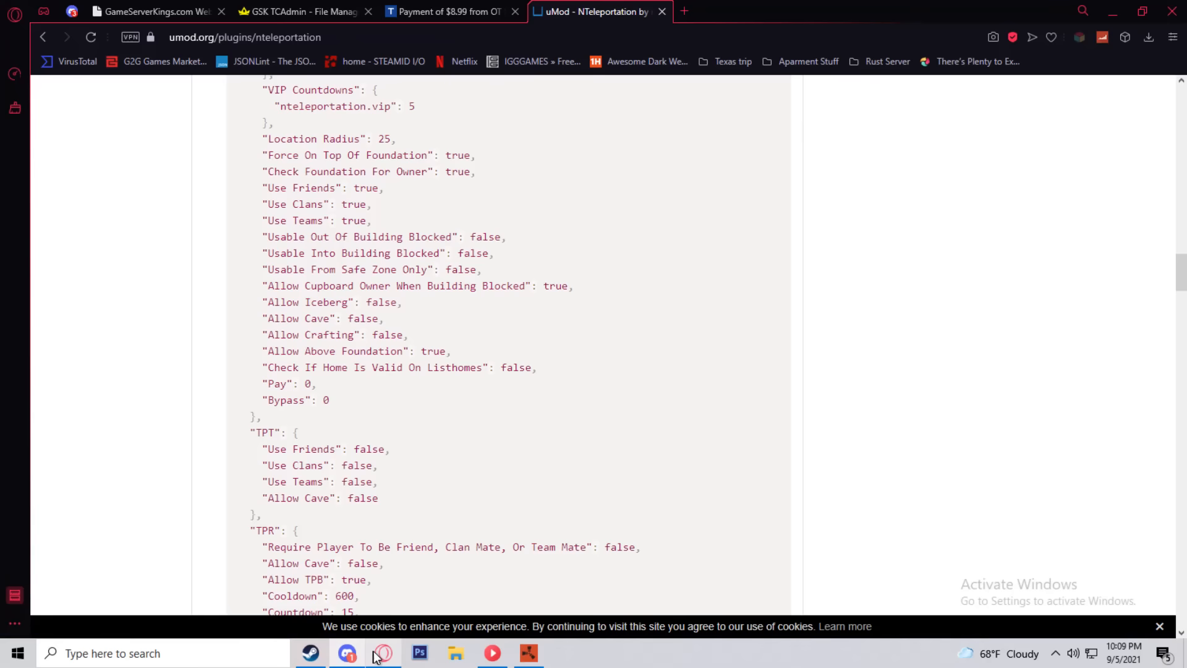
{"action": "left_click", "coordinate": [347, 653]}
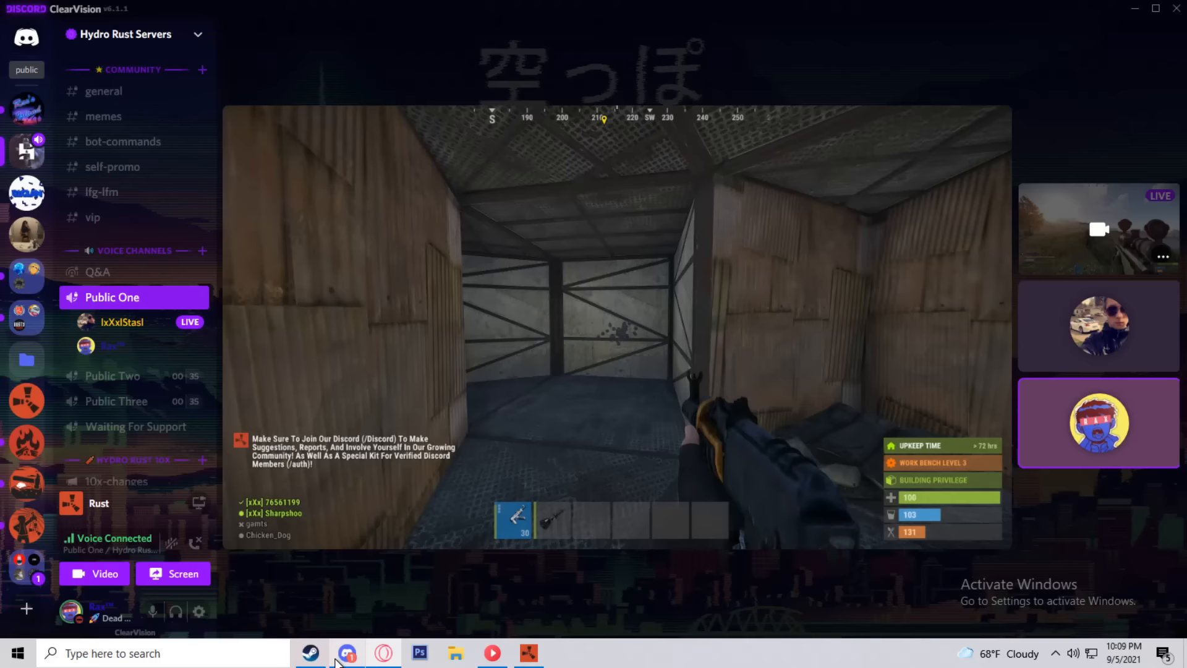